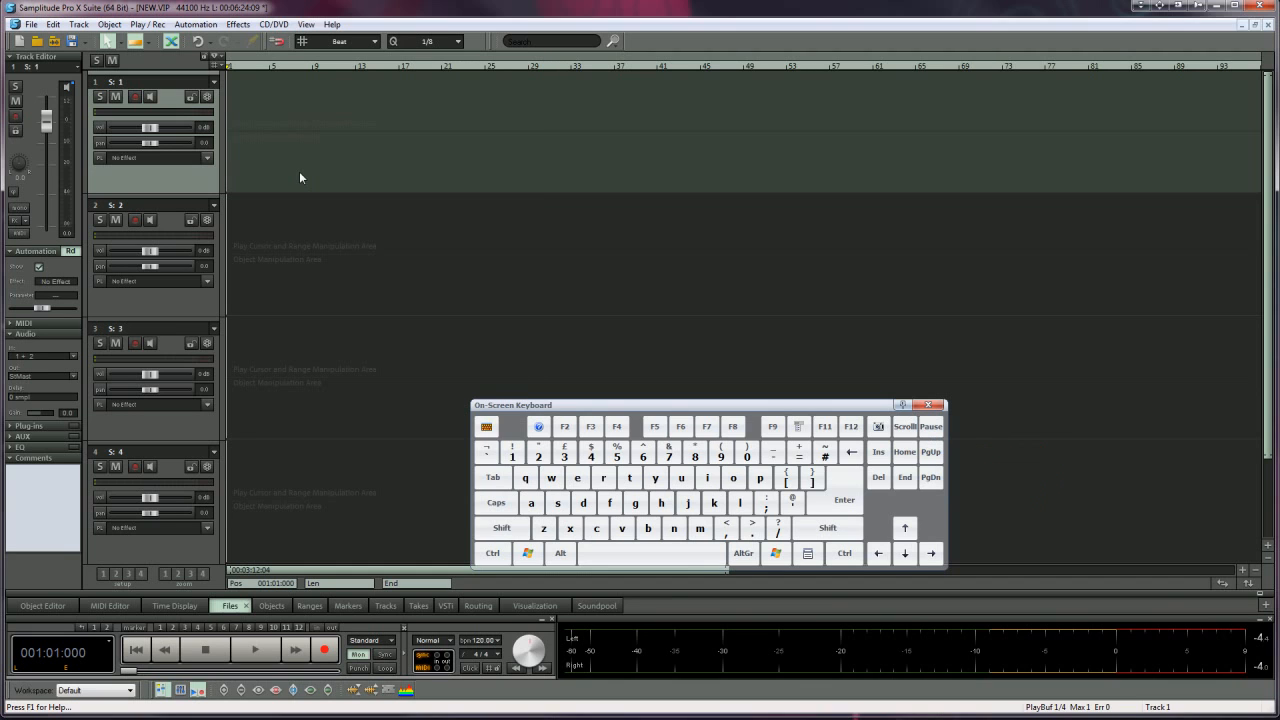
# - Bring up the File menu's project commands in the new empty project
pyautogui.click(32, 24)
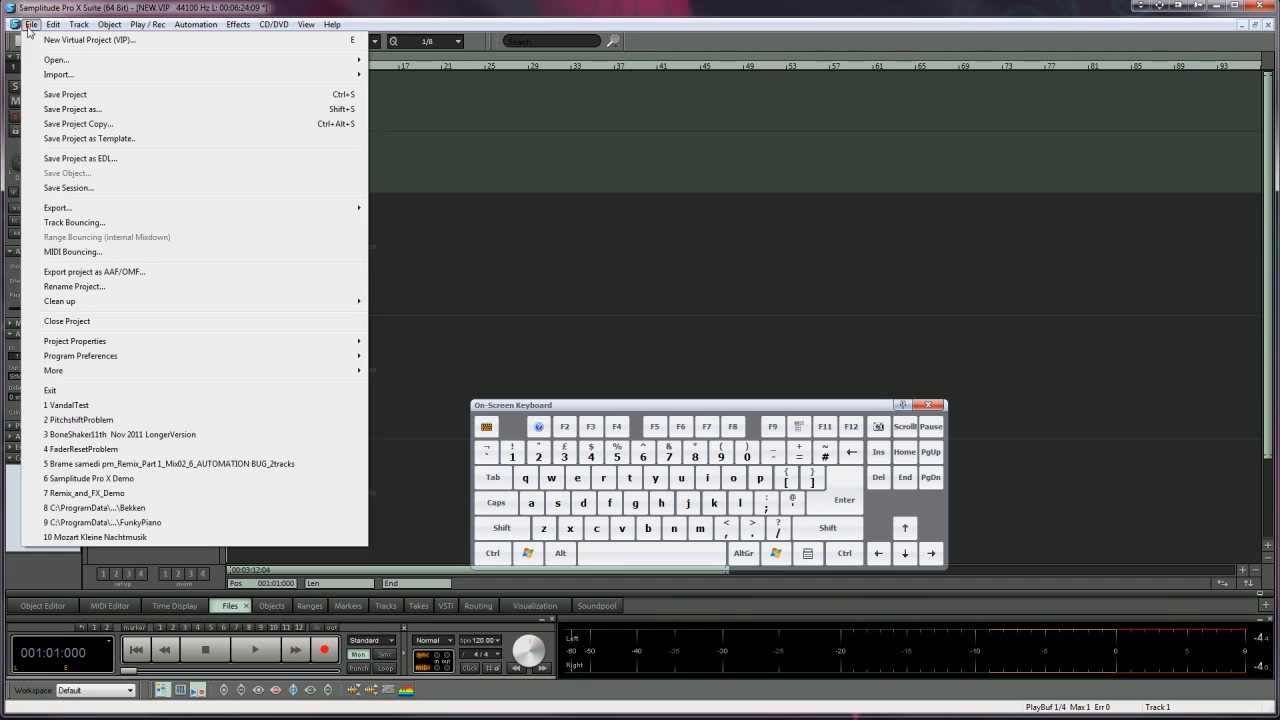
pyautogui.moveTo(58, 74)
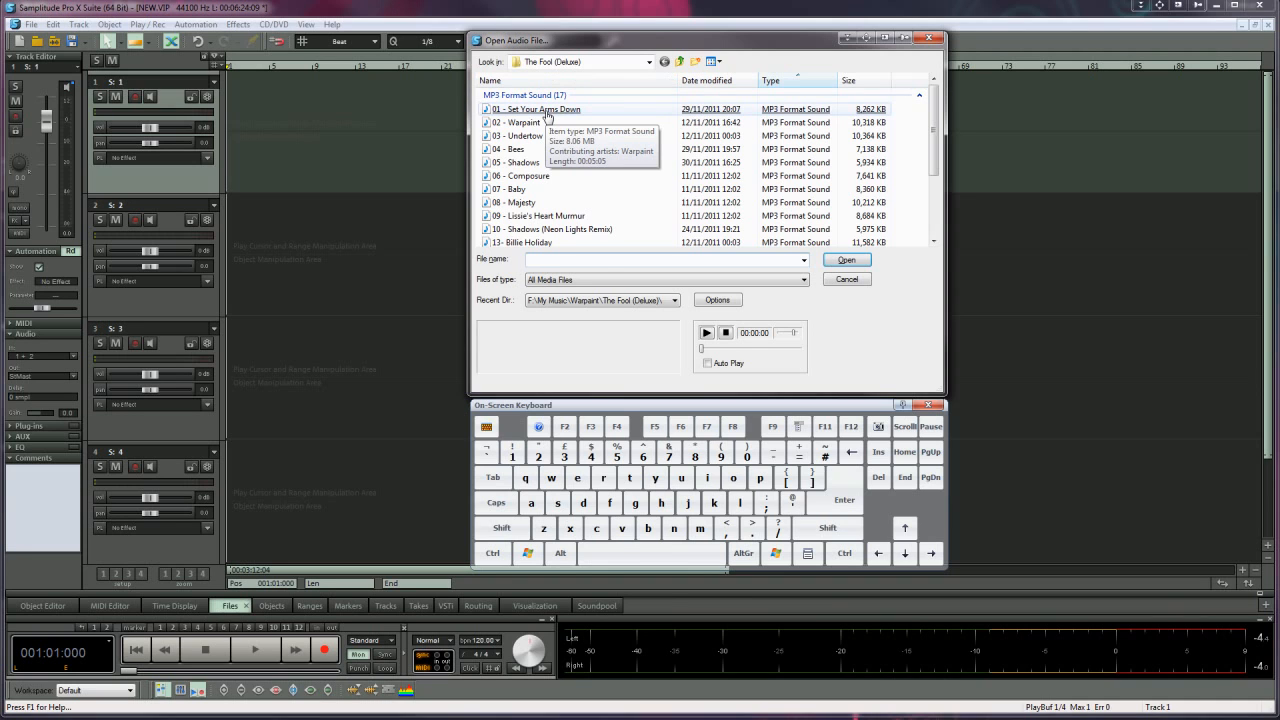
# - Choose the song Set Your Arms Down from The Fool (Deluxe) folder
pyautogui.click(846, 260)
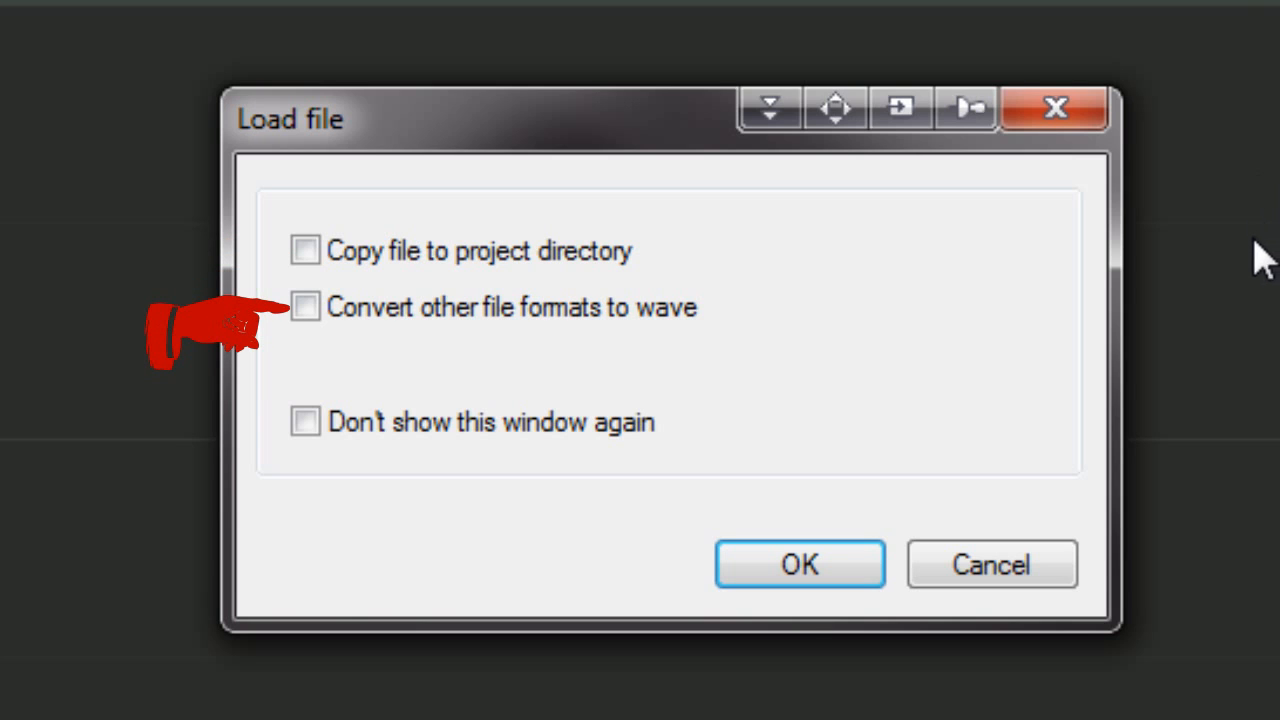
pyautogui.moveTo(1048, 338)
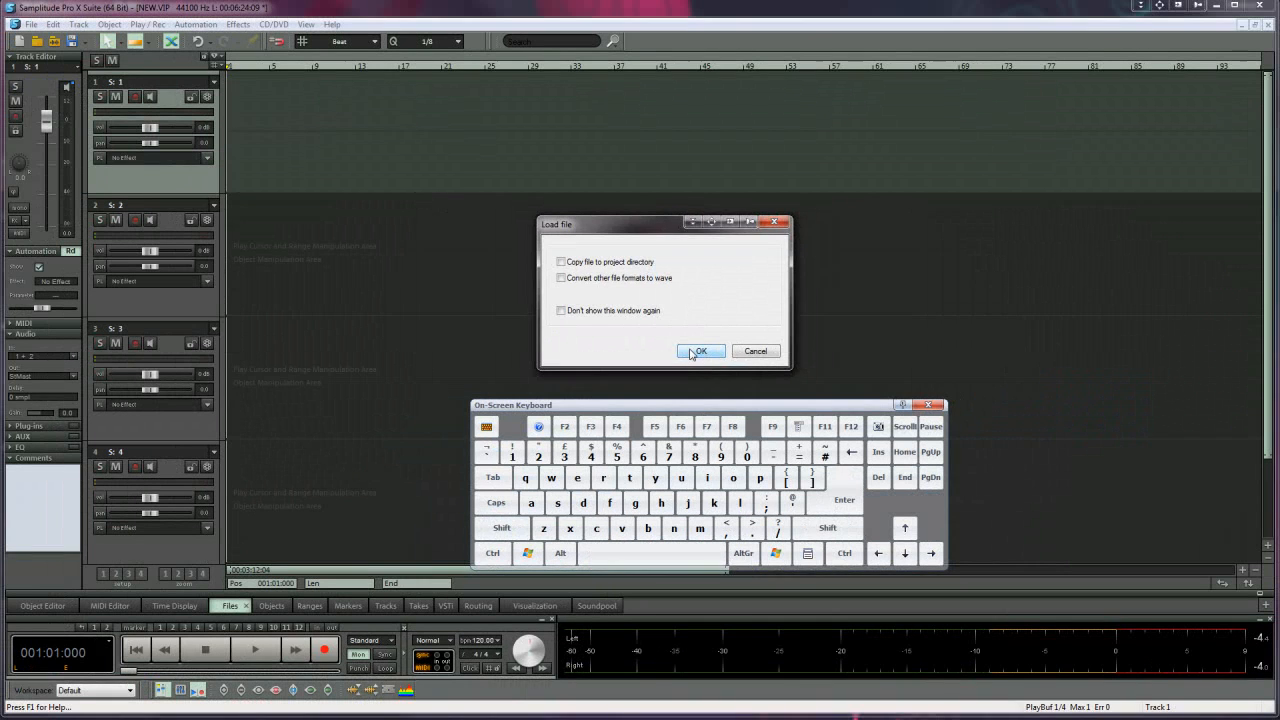
# - Load Set Your Arms Down onto track 1 without conversion so its waveform fills the track
pyautogui.click(700, 352)
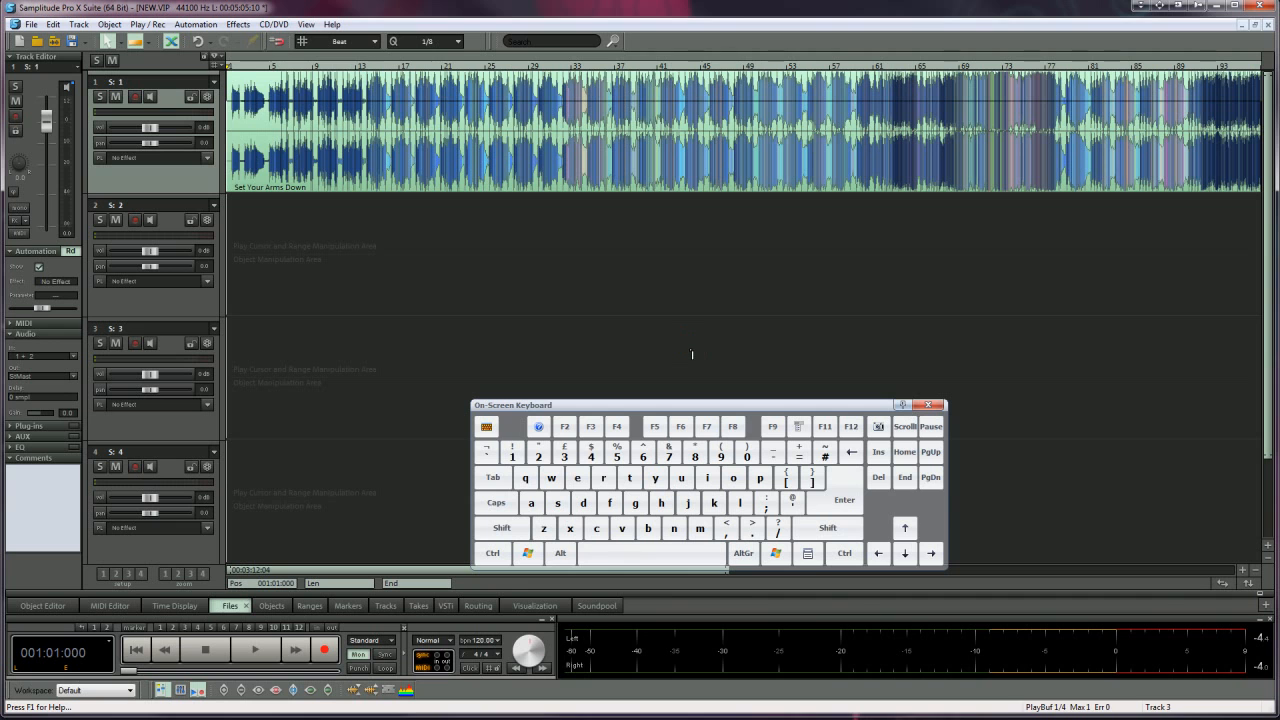